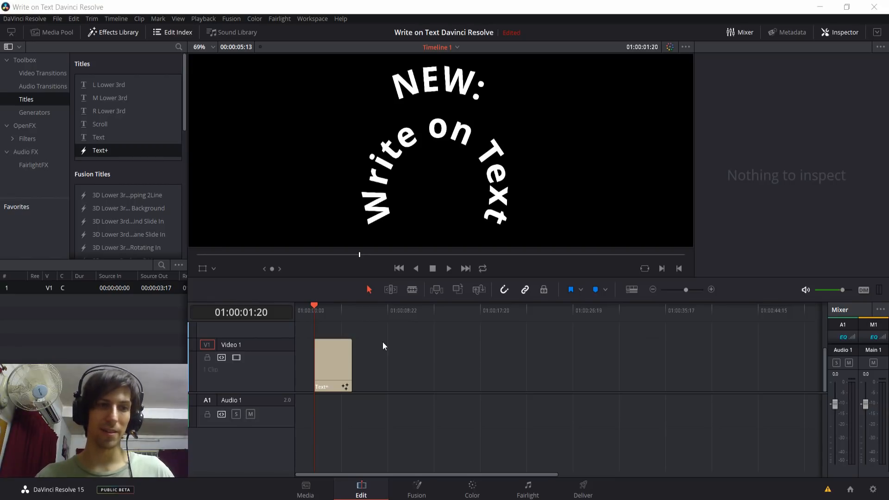
Select the "NEW: Write on Text" Text+ clip and show its Text settings in the Inspector.
click(332, 363)
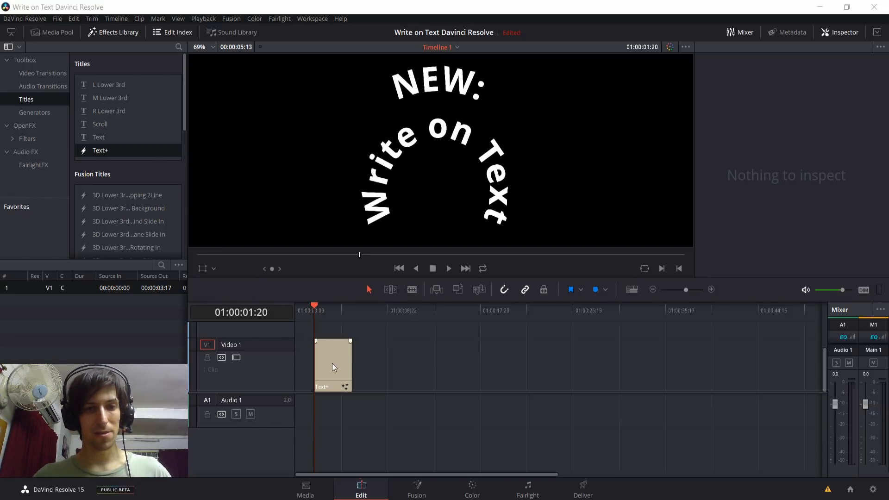
click(333, 362)
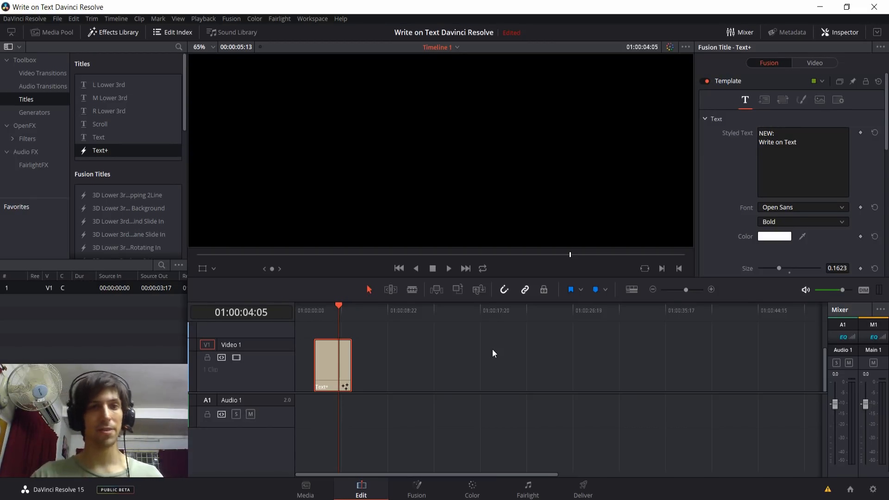
mouse_move(486, 339)
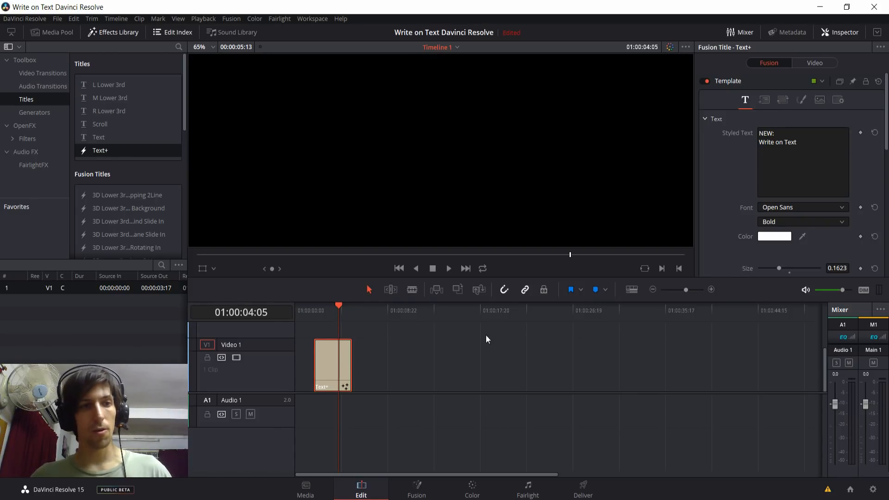
mouse_move(473, 346)
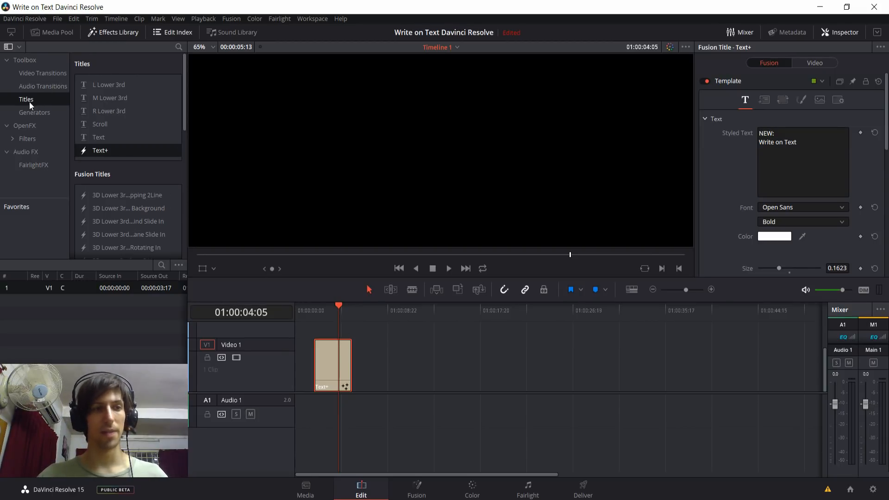
mouse_move(99, 137)
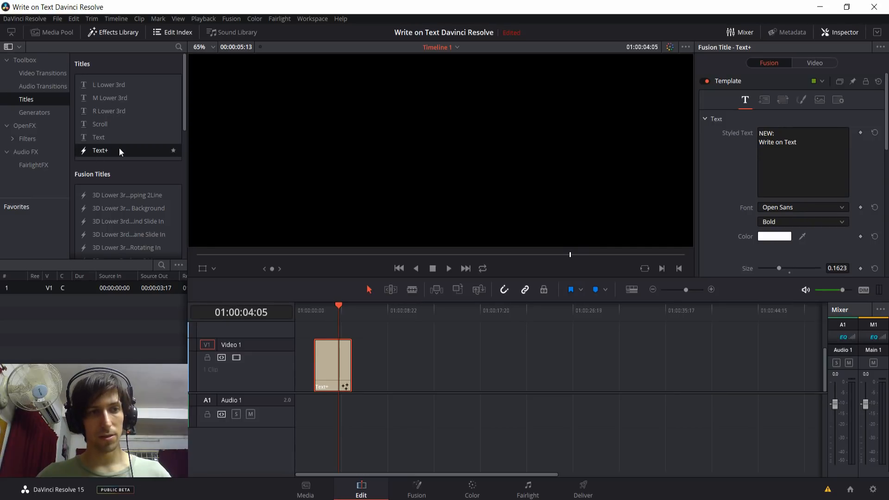
Place a second Text+ title with the default word Title on Video 1 after the first clip.
drag(100, 150, 416, 364)
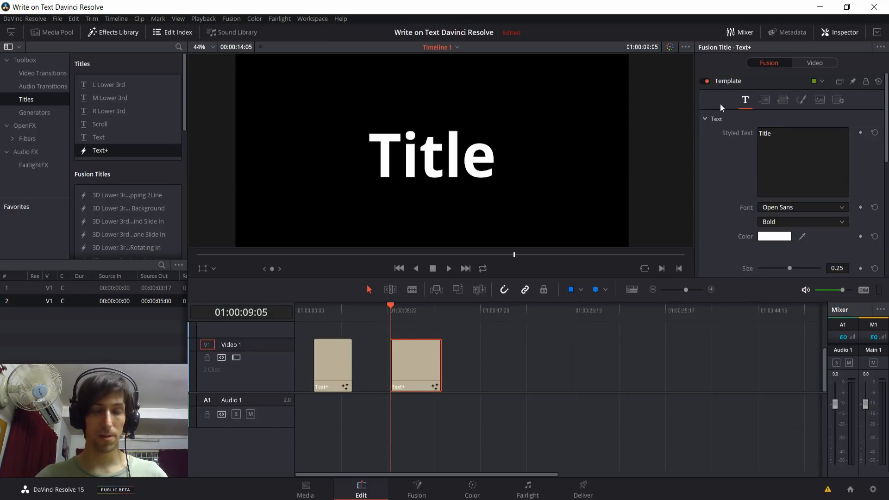
click(782, 100)
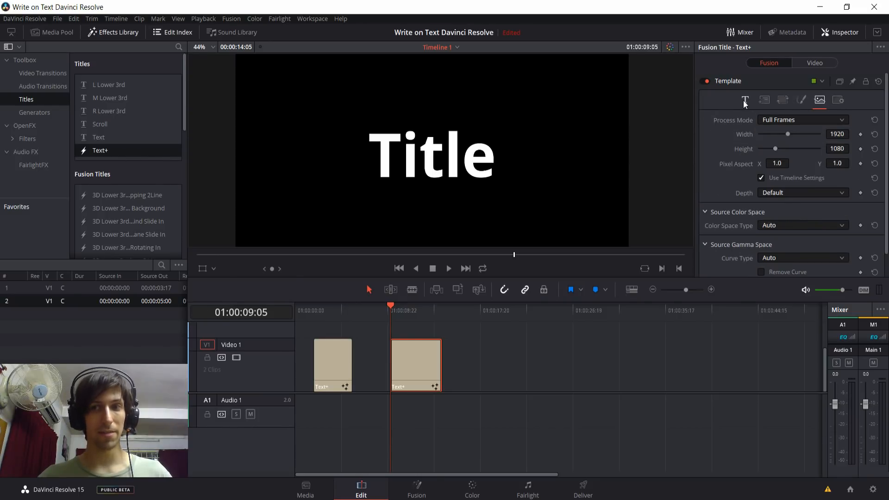
click(744, 100)
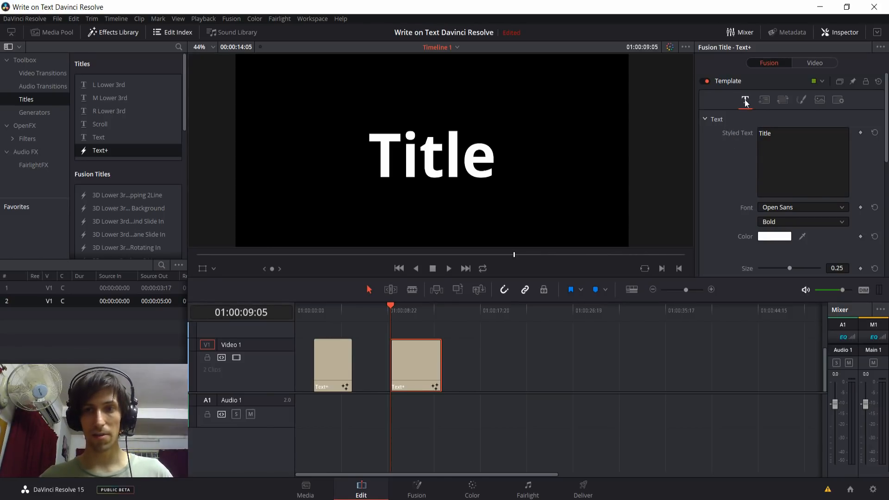
mouse_move(733, 175)
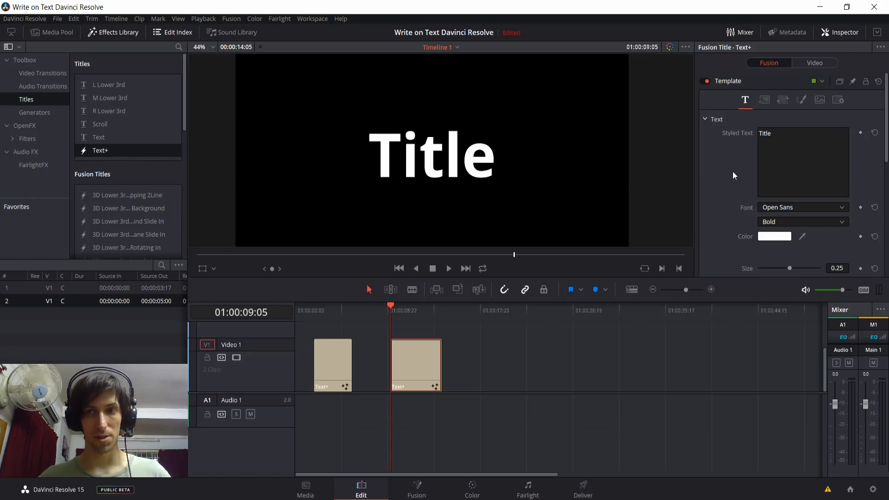
Pull the Write On Start and End handles inward so only the middle letters of Title show.
scroll(down, 3)
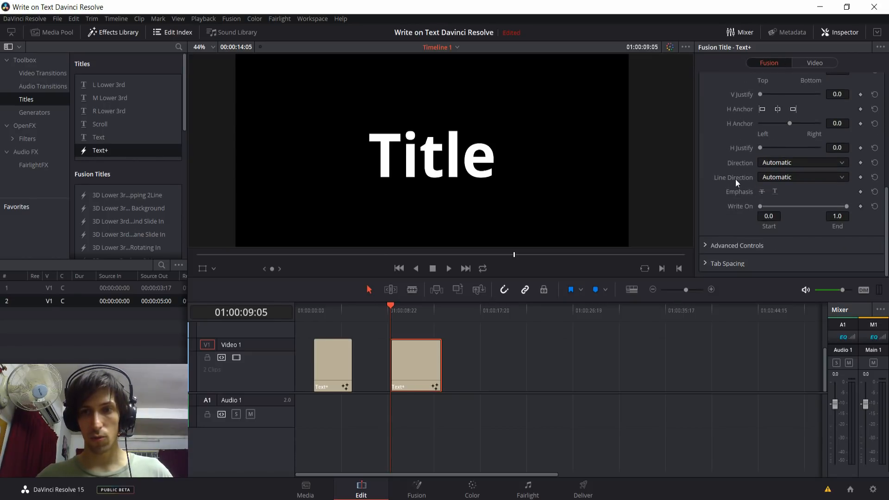
mouse_move(788, 227)
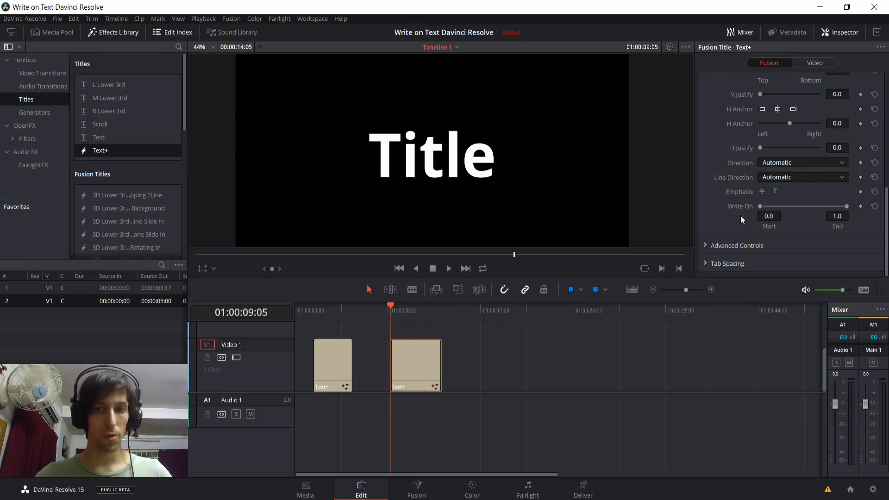
mouse_move(747, 214)
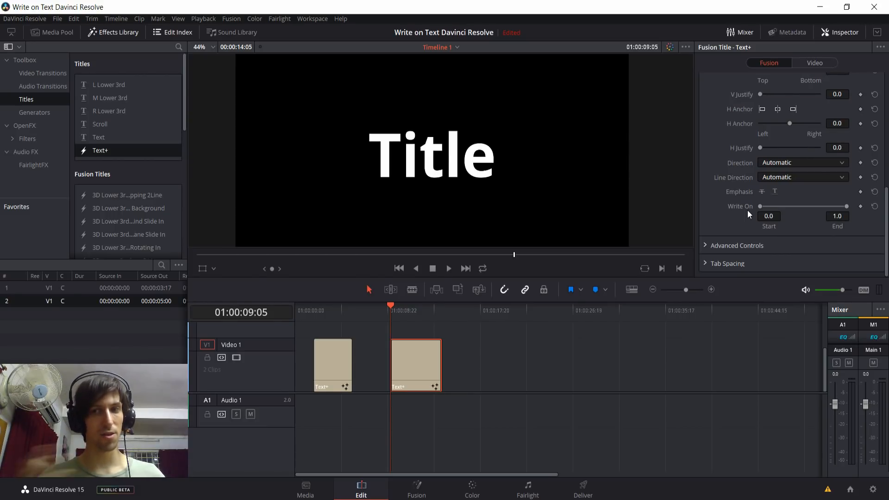
mouse_move(761, 211)
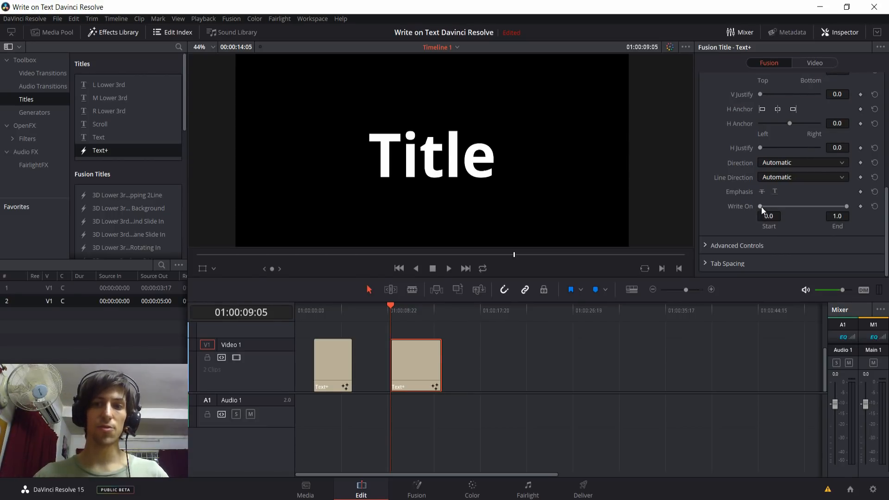
drag(761, 206, 768, 205)
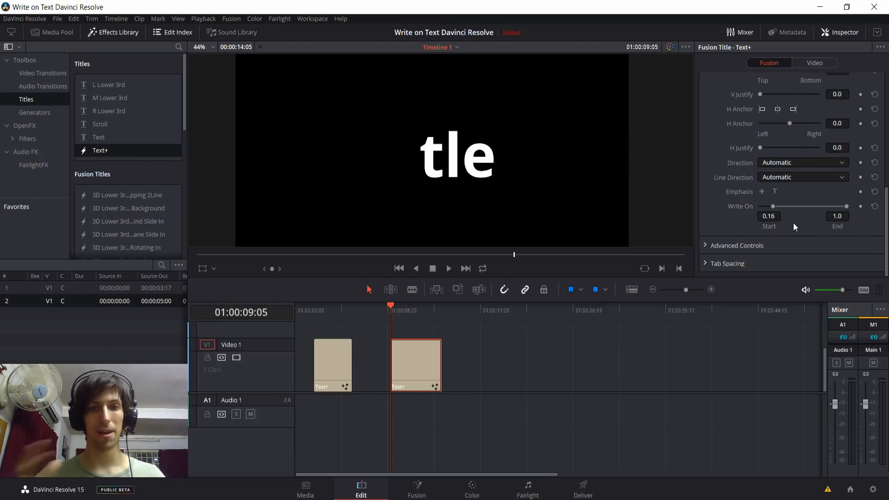
drag(779, 205, 771, 206)
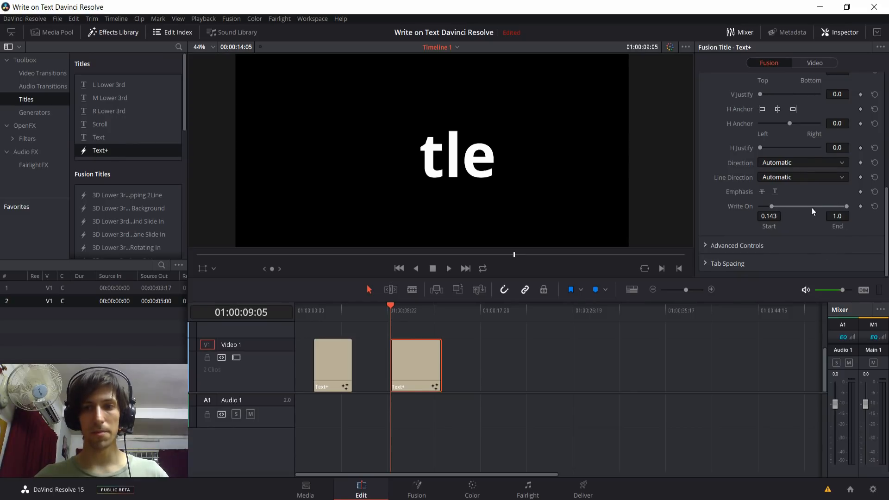
drag(846, 206, 799, 206)
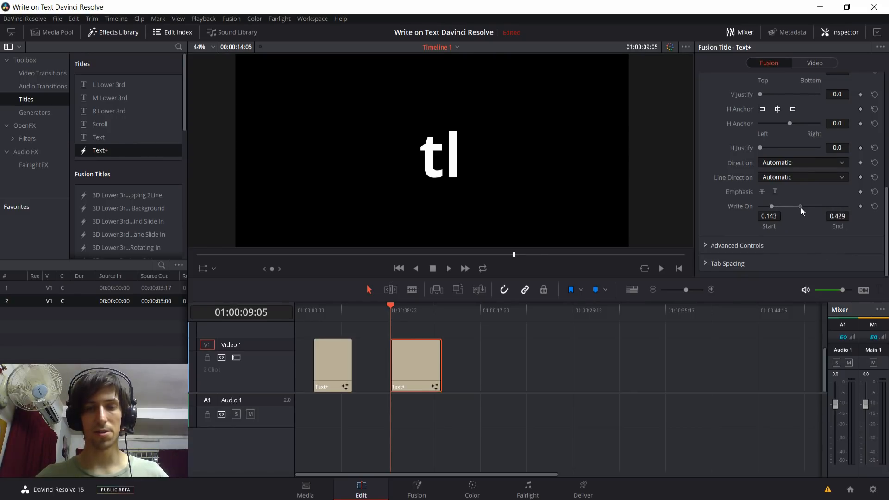
drag(800, 206, 796, 206)
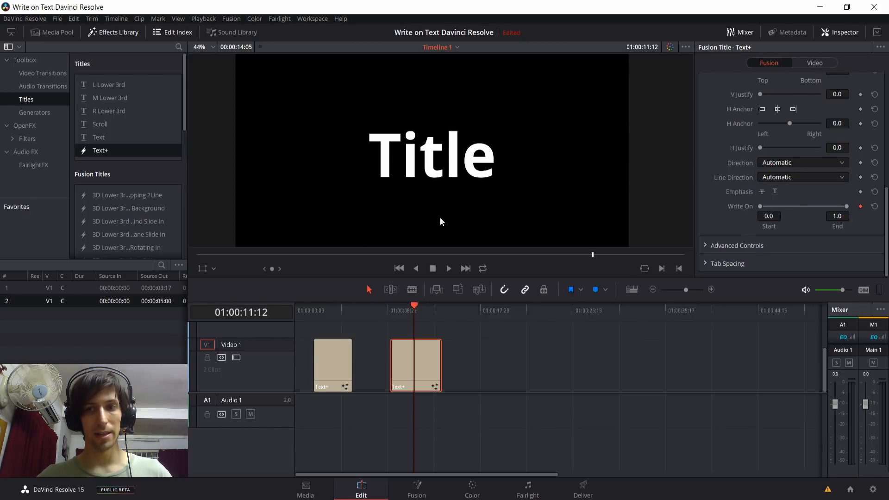
Drag the Write On Start to 1.0 so the word Title is completely hidden.
drag(762, 205, 833, 206)
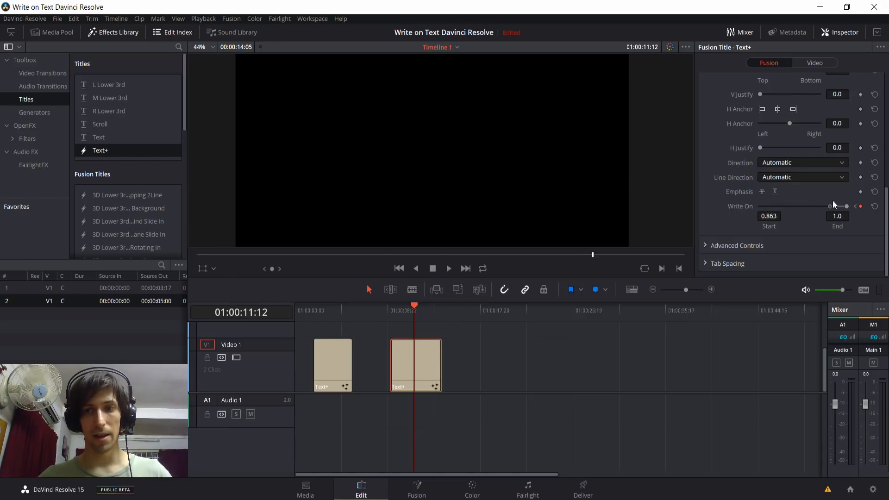
drag(830, 205, 844, 205)
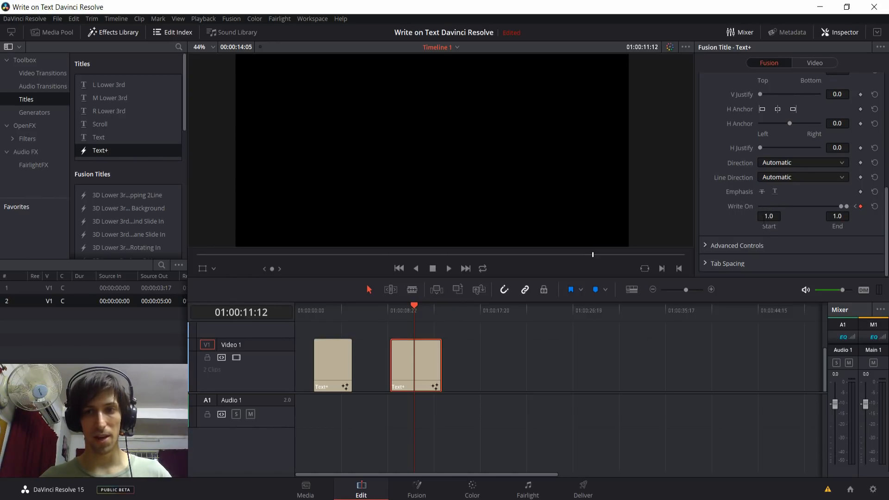
mouse_move(397, 309)
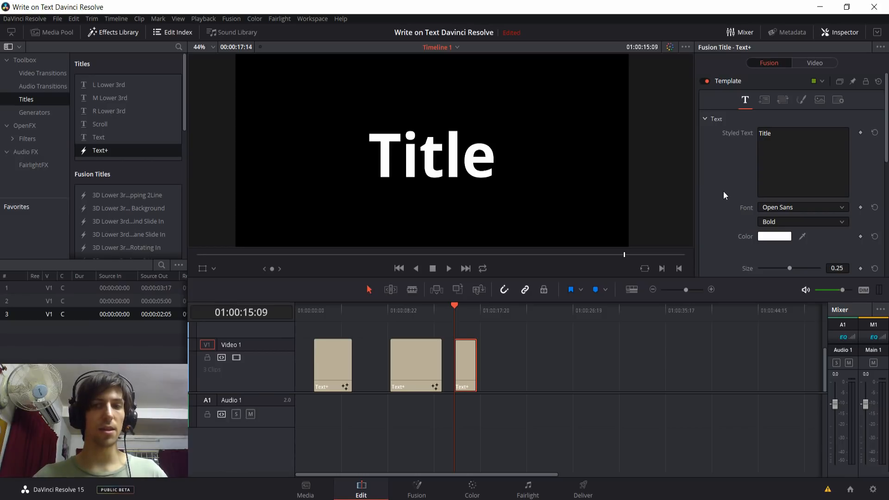
Keyframe the third title's Write On so Title is fully hidden at a later point in the clip.
scroll(down, 3)
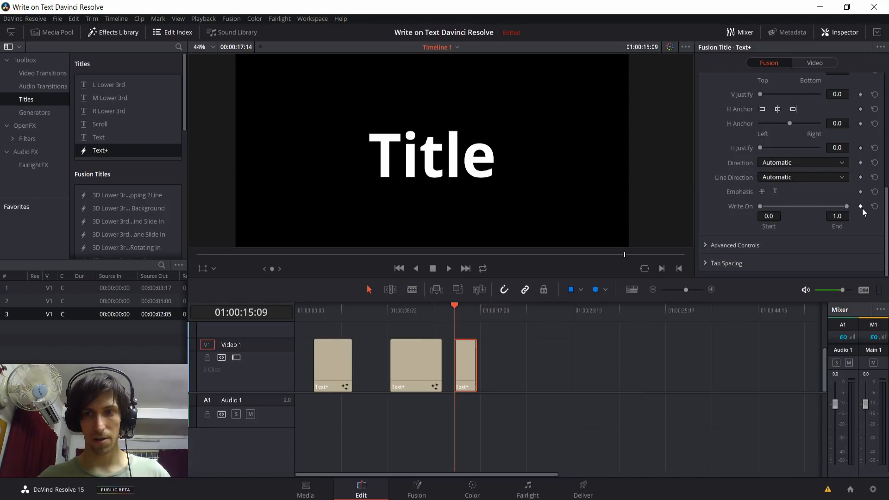
click(860, 205)
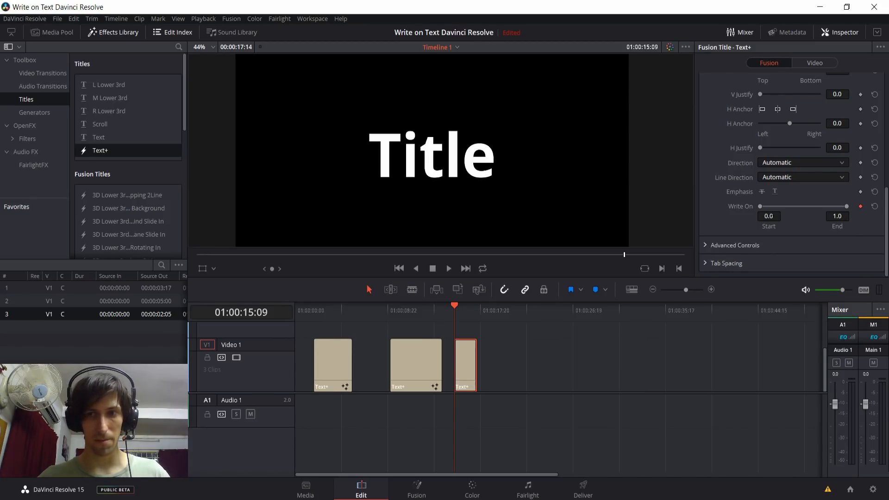
drag(763, 206, 845, 206)
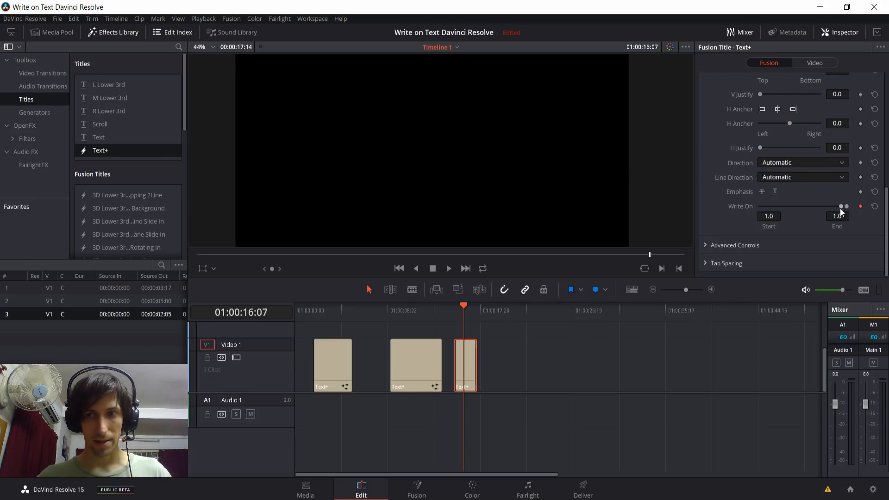
drag(845, 206, 759, 205)
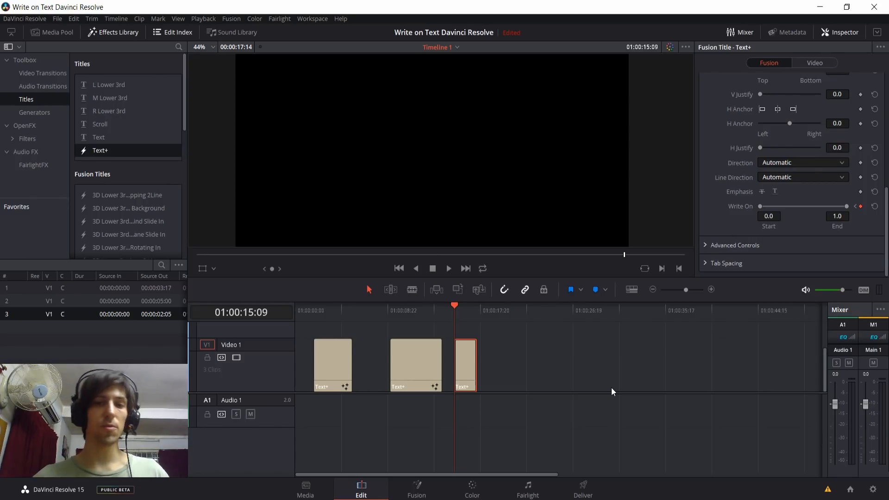
click(448, 269)
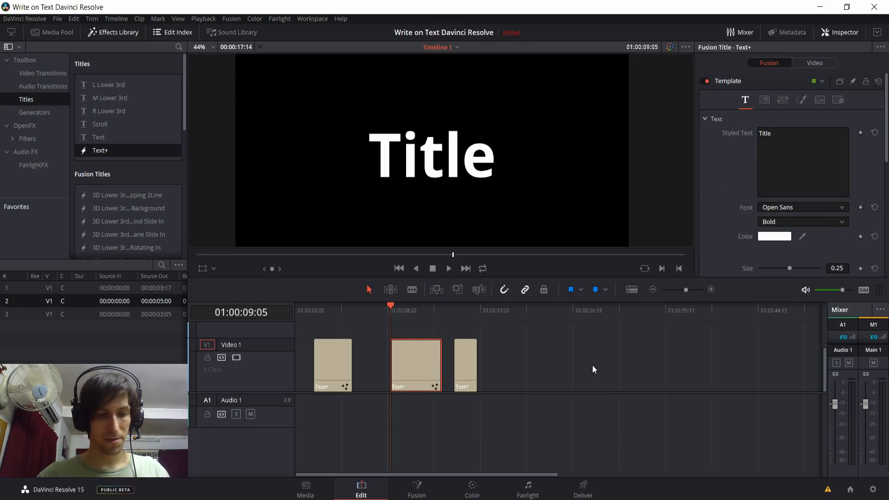
Add a fourth Text+ title and scrub through its Write On animation to preview it.
click(447, 269)
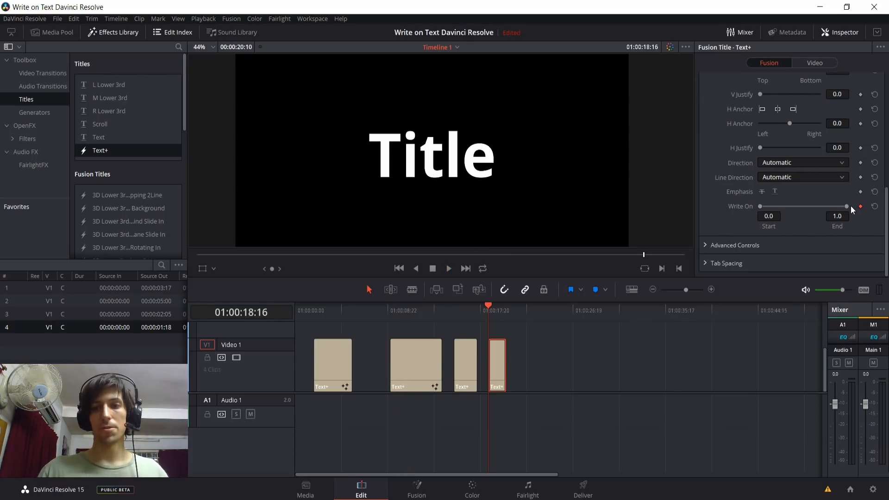
drag(844, 205, 766, 206)
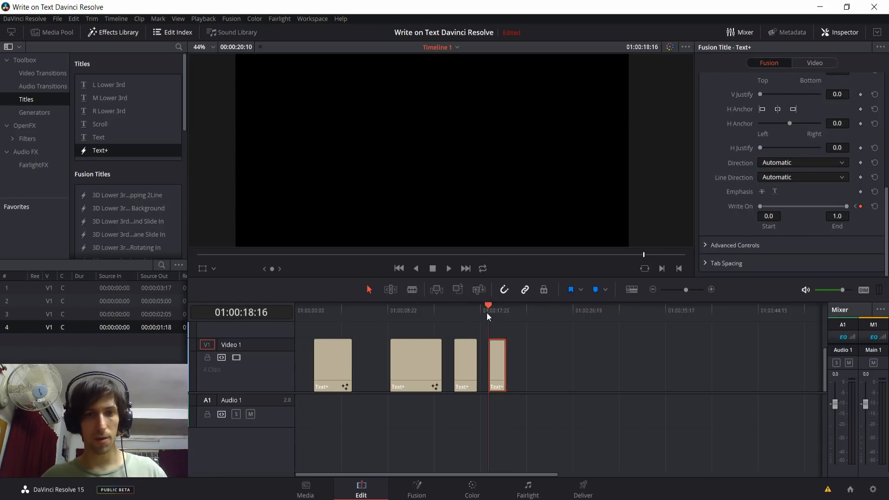
mouse_move(653, 327)
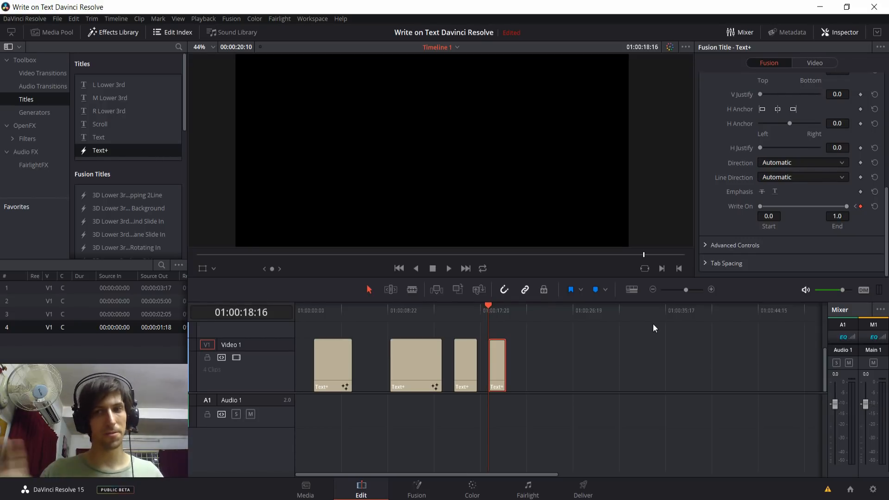